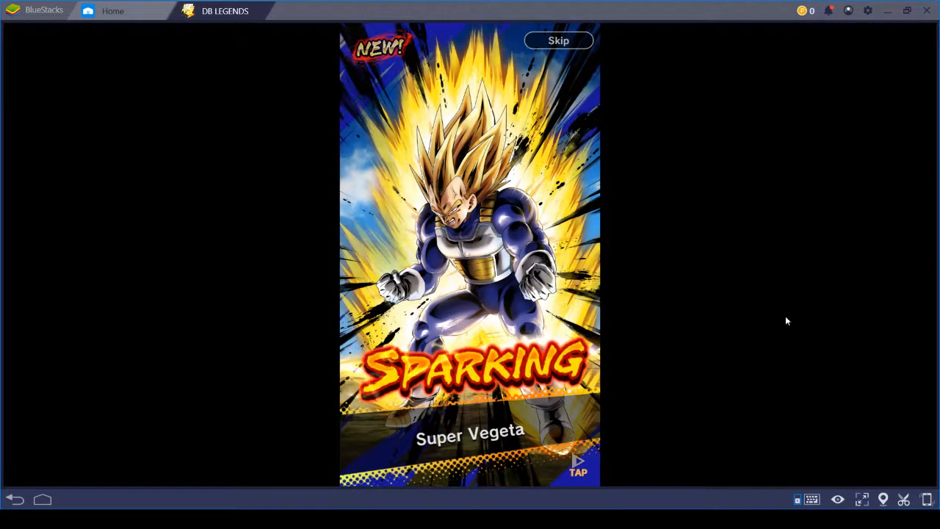
# Dismiss the Super Vegeta reveal and run one Single Summon on Master's Pack 1.
pyautogui.click(579, 467)
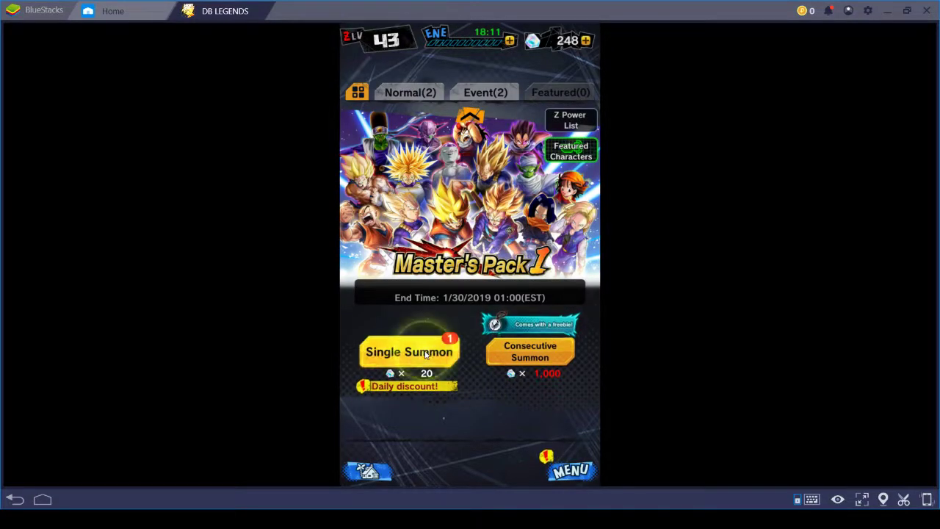
pyautogui.click(408, 351)
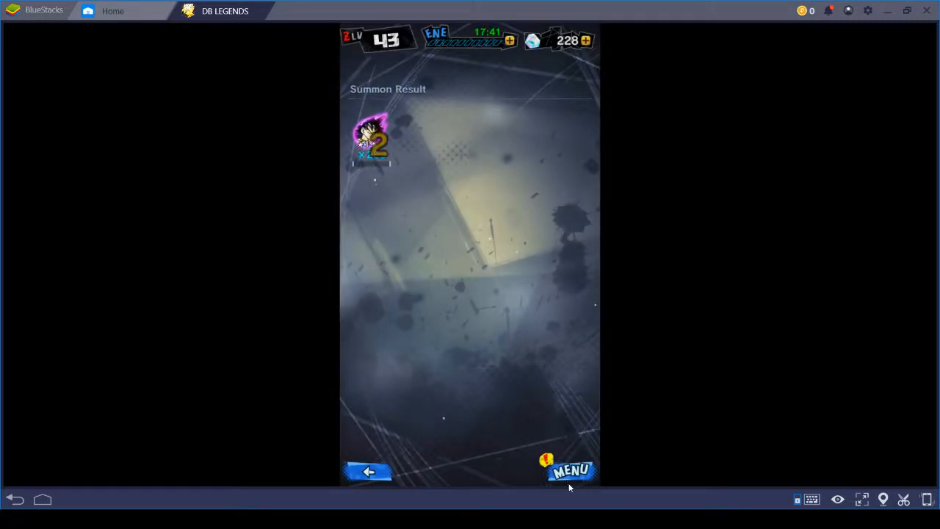
# Claim the 'Get 80 characters' Z Mission reward (Chrono Crystals to 233) and go to Characters.
pyautogui.click(571, 470)
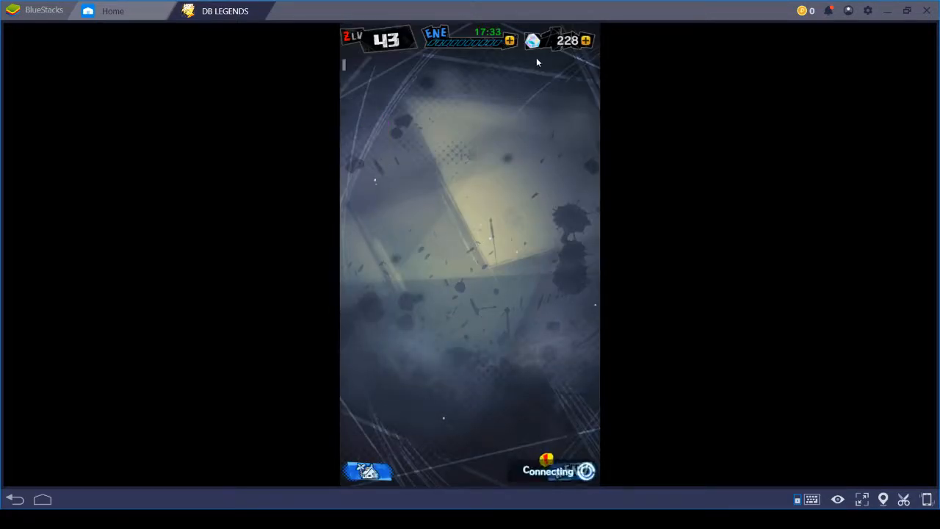
pyautogui.moveTo(495, 105)
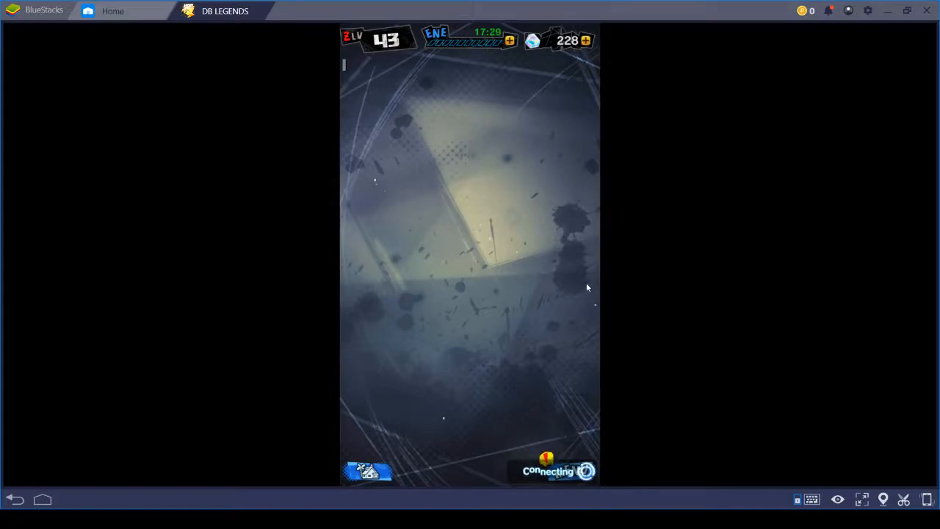
pyautogui.moveTo(576, 209)
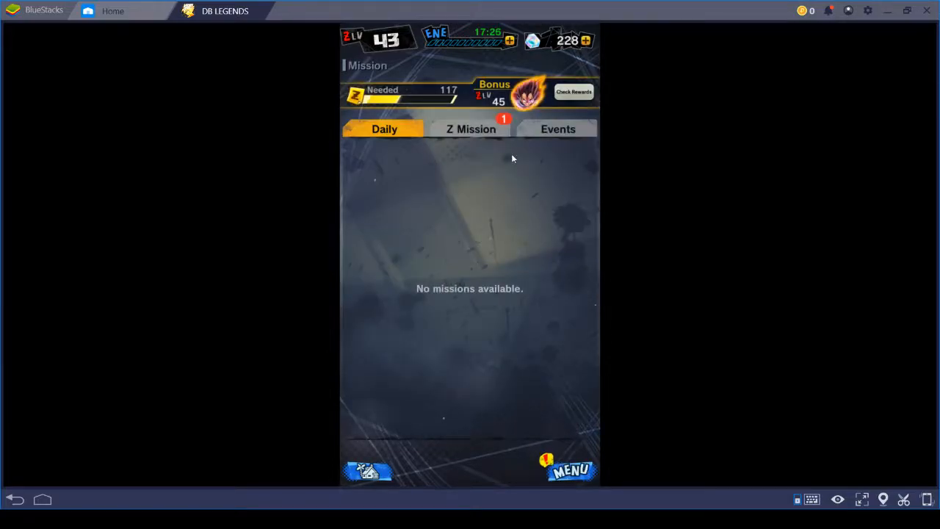
pyautogui.click(470, 129)
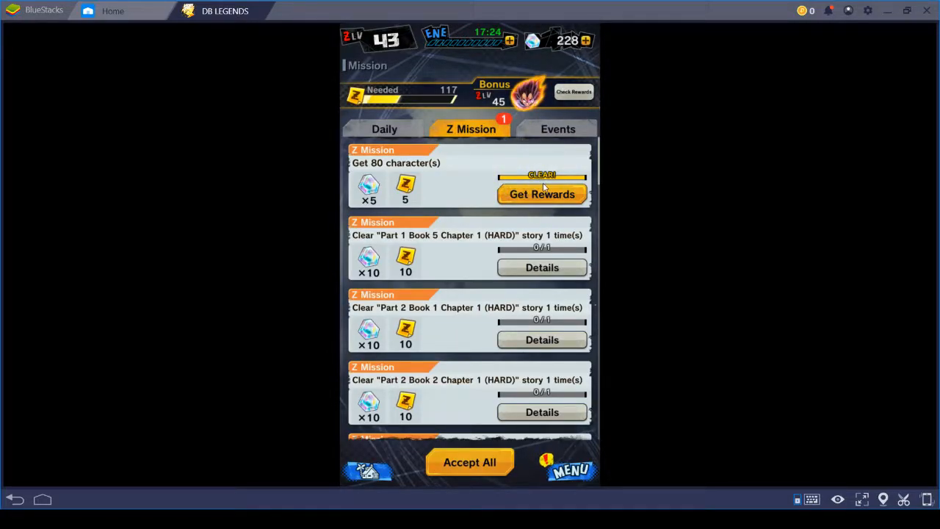
pyautogui.click(541, 194)
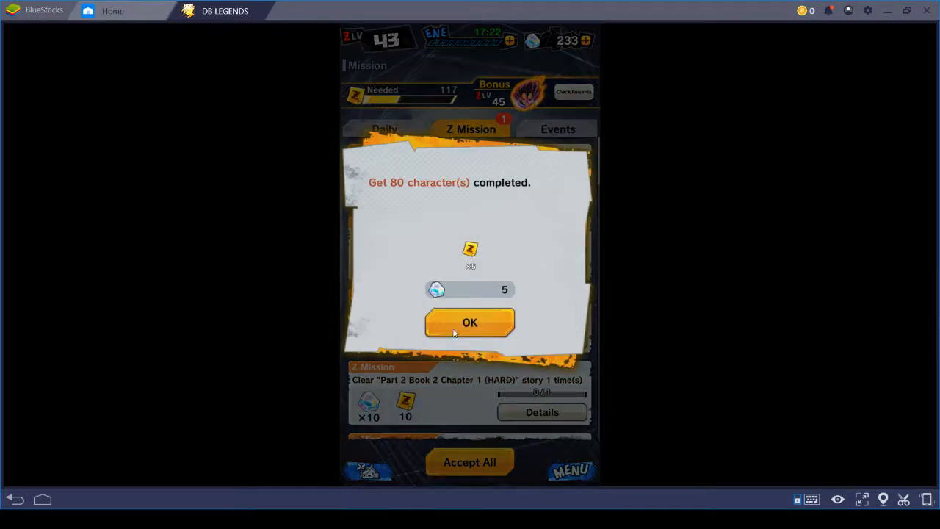
pyautogui.click(470, 323)
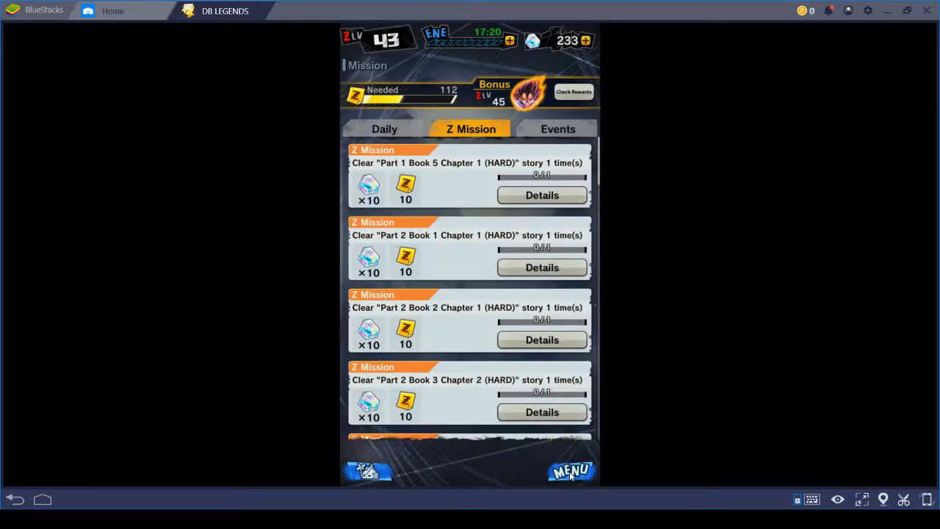
pyautogui.click(570, 470)
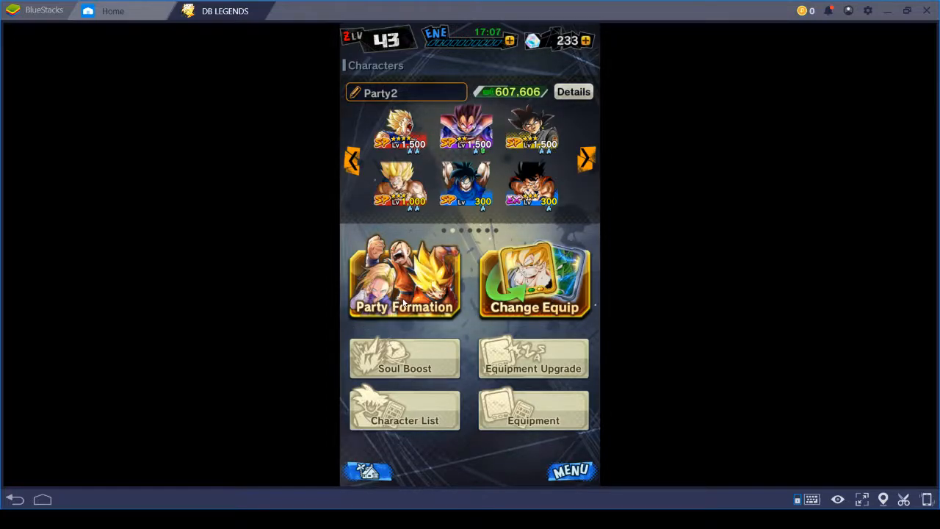
# Browse the Character List and locate the Sparking Super Vegeta portrait.
pyautogui.click(404, 409)
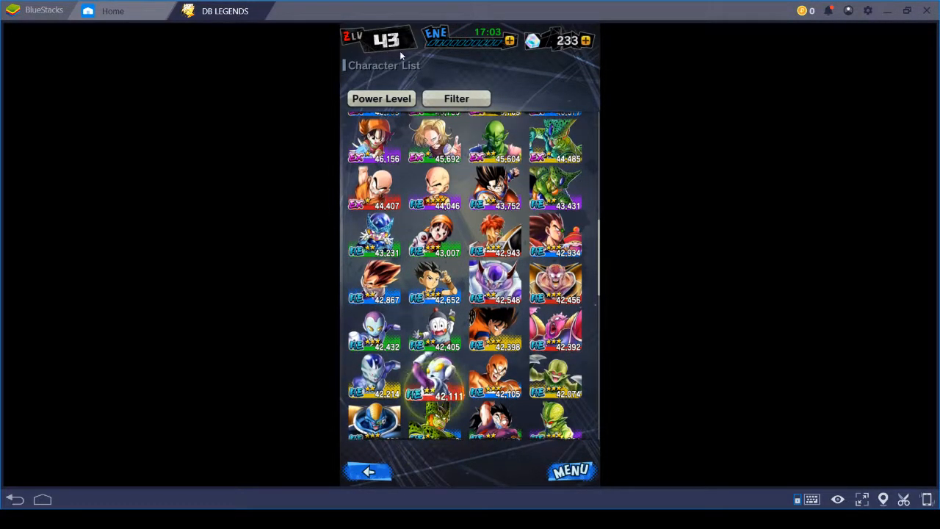
pyautogui.scroll(-3)
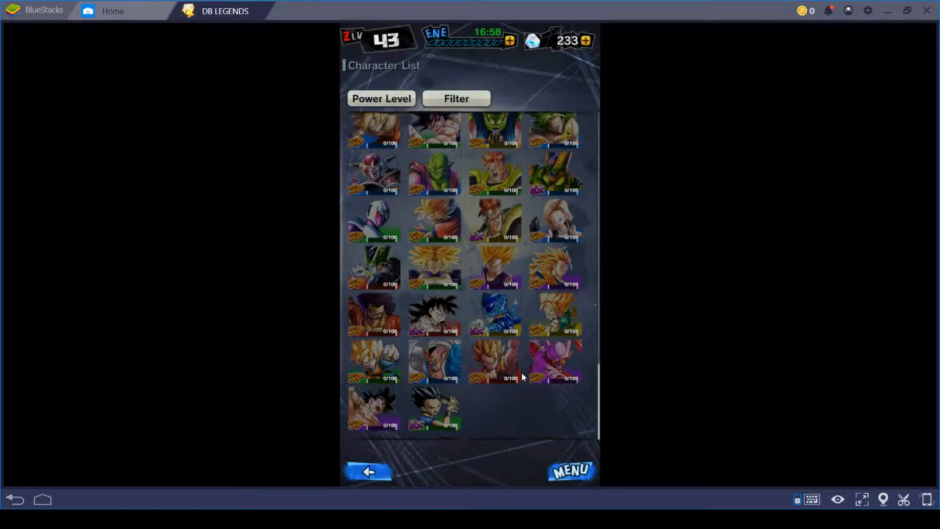
pyautogui.scroll(3)
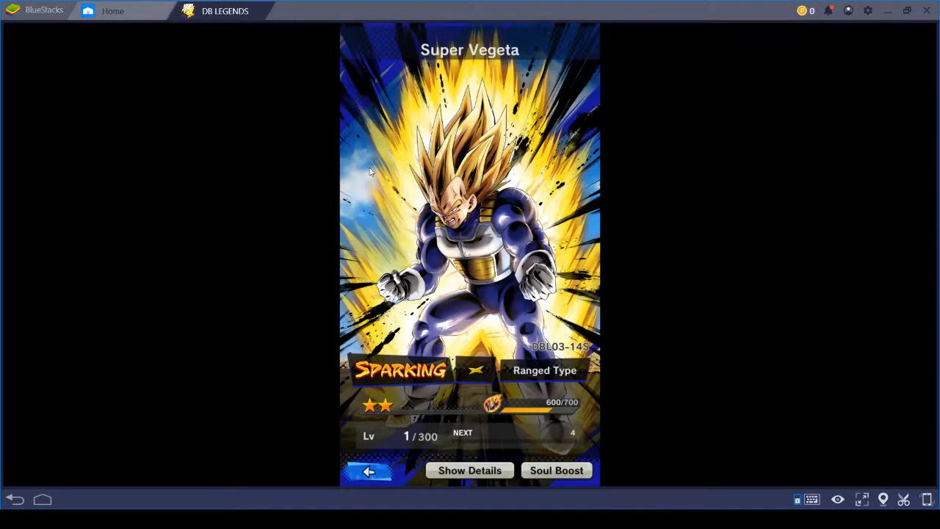
# Review Super Vegeta's details: arts cards, then abilities including Intimidate: Blast Def DOWN.
pyautogui.click(470, 470)
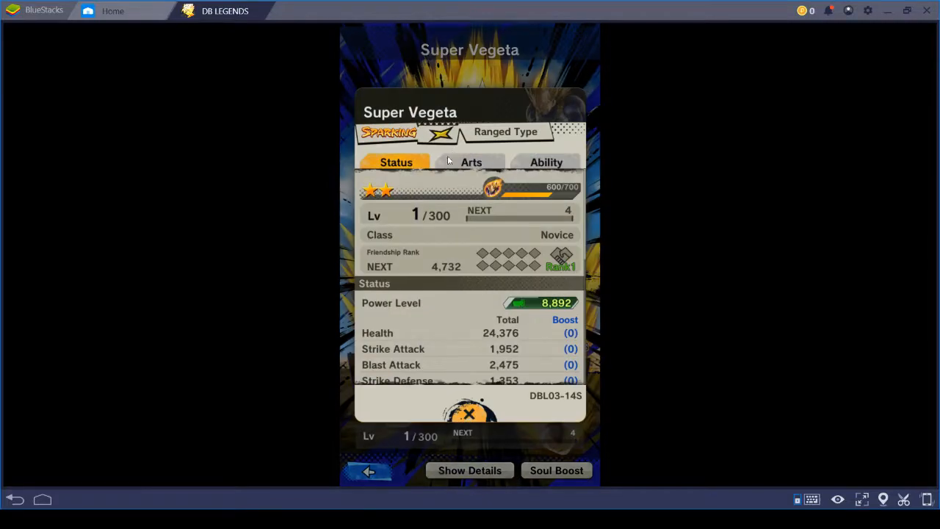
pyautogui.click(472, 162)
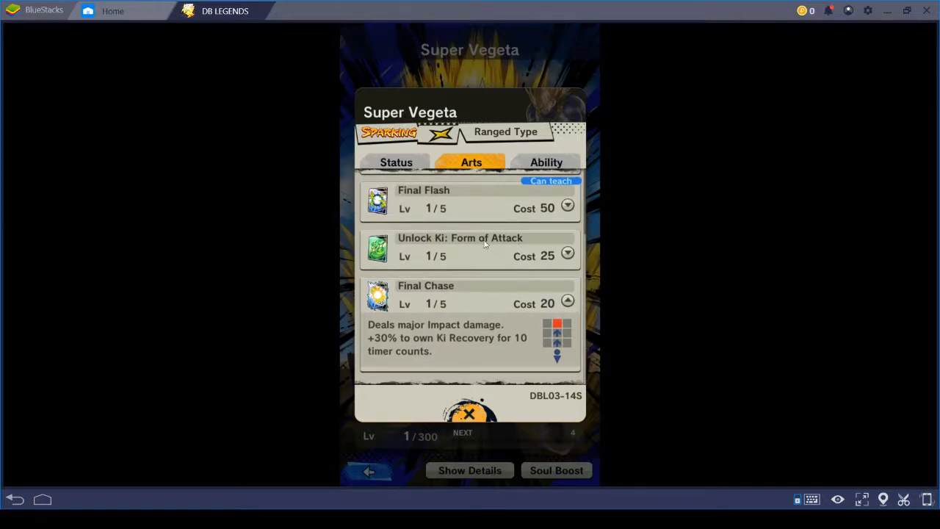
pyautogui.click(547, 161)
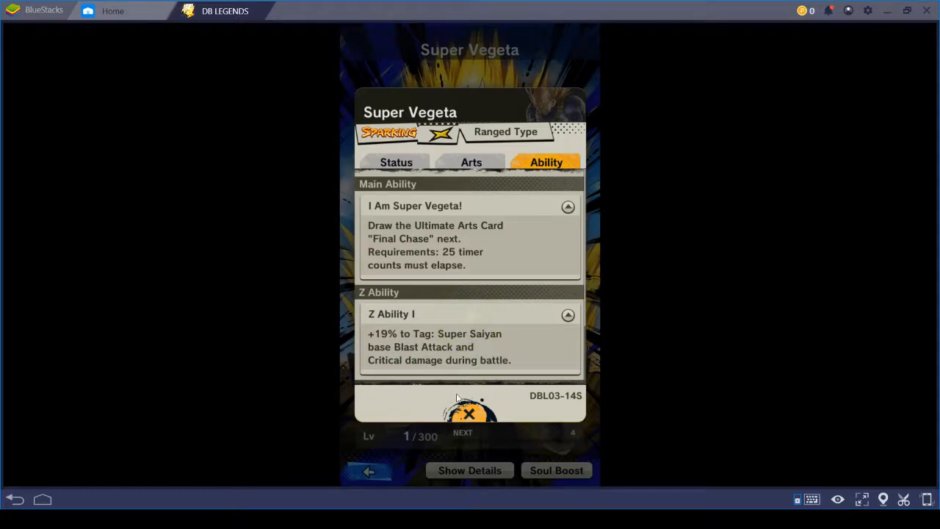
pyautogui.scroll(-3)
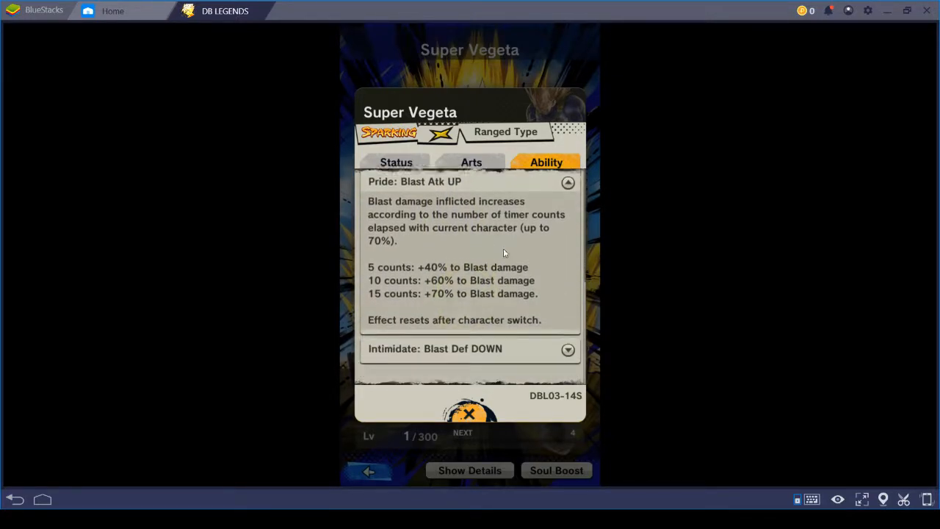
pyautogui.click(566, 349)
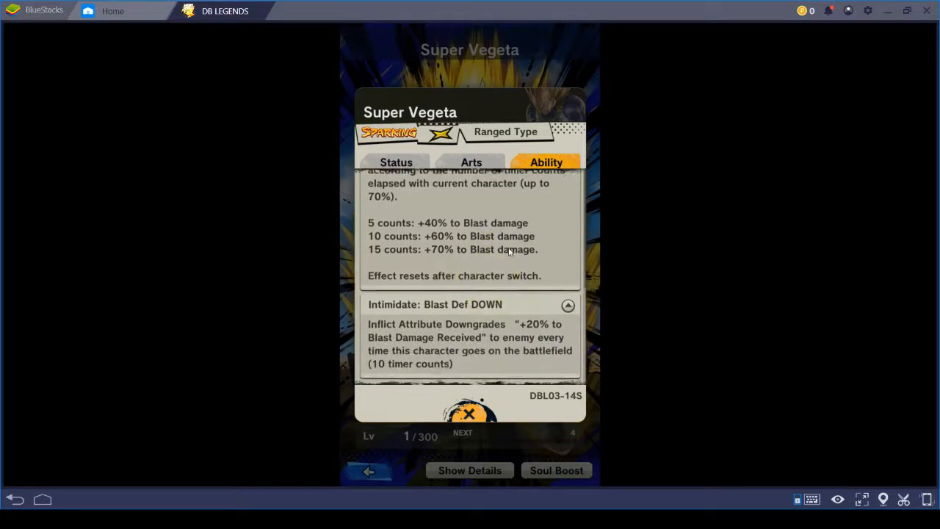
# Read back up through Pride: Blast Atk UP and move on to his Soul Boost board.
pyautogui.scroll(3)
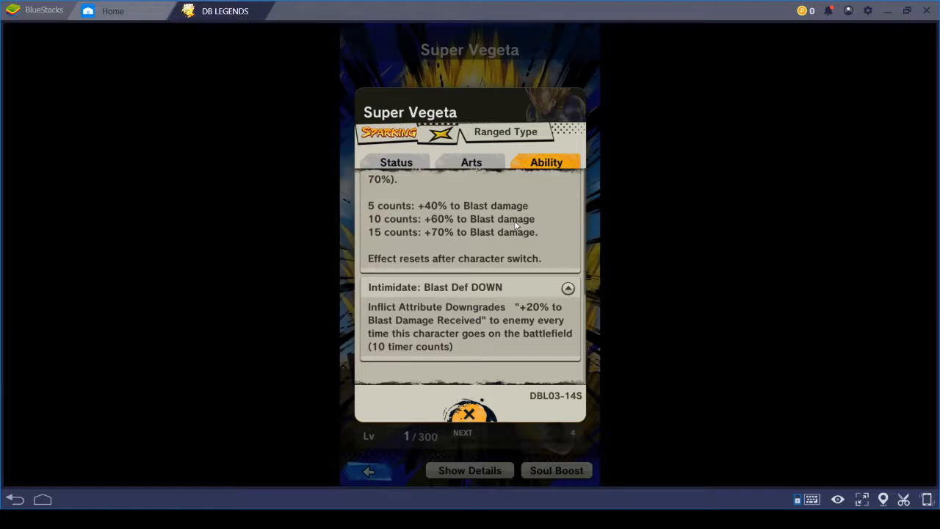
pyautogui.scroll(3)
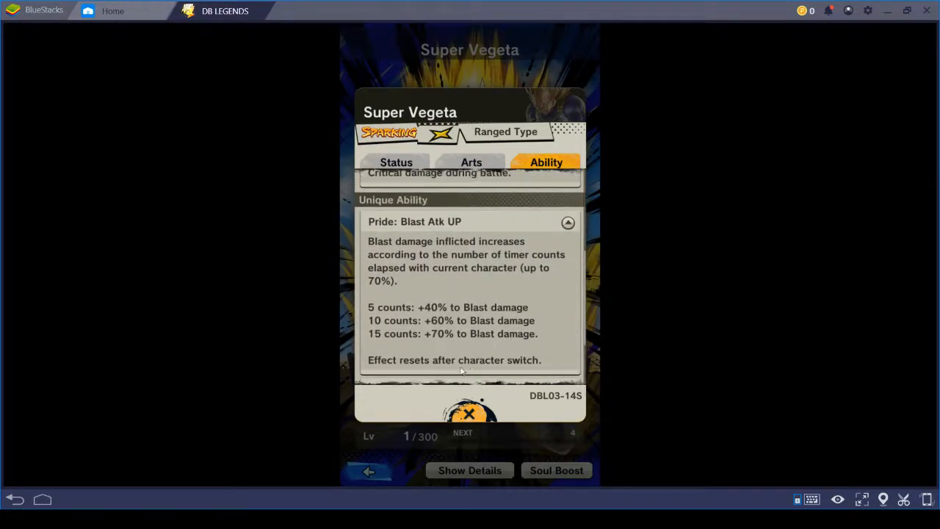
pyautogui.moveTo(481, 414)
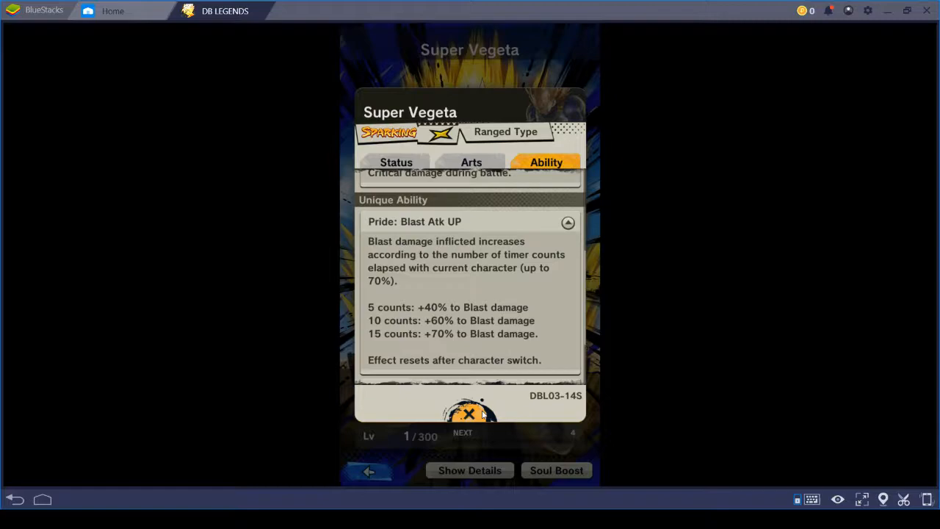
pyautogui.scroll(3)
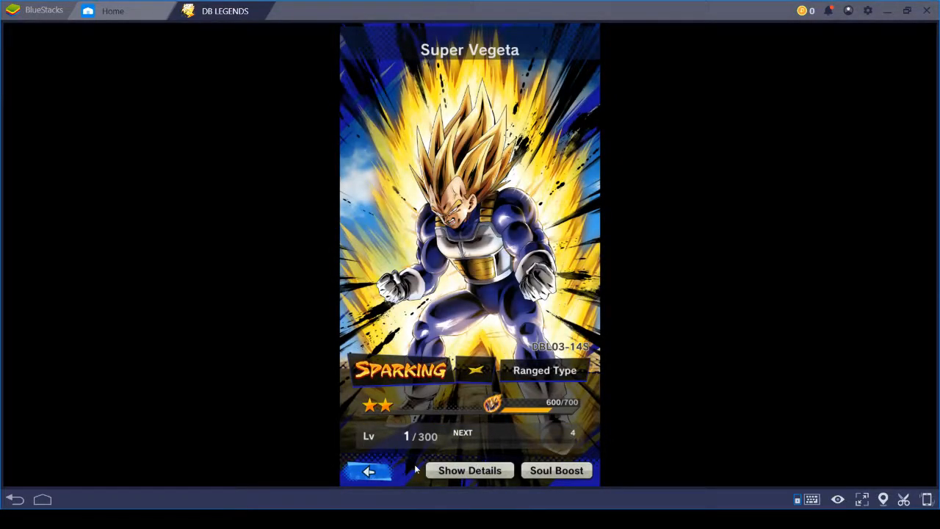
pyautogui.click(557, 470)
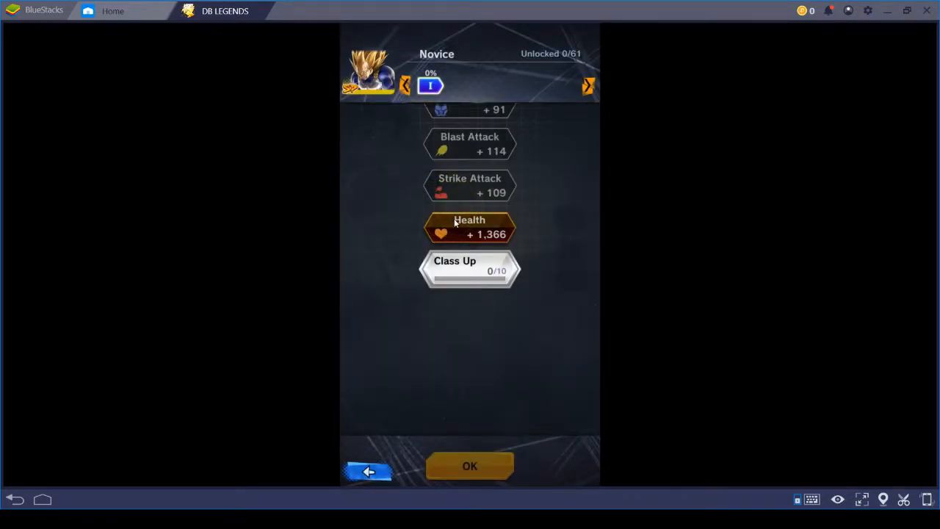
# Unlock the Novice stat nodes, spending zeni and souls, raising power from 8,892 to 9,989.
pyautogui.click(470, 185)
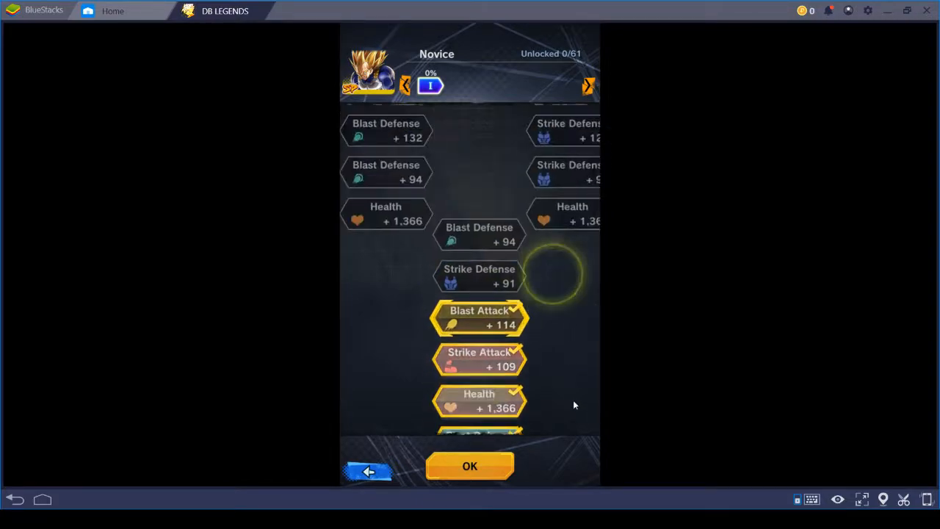
pyautogui.click(479, 235)
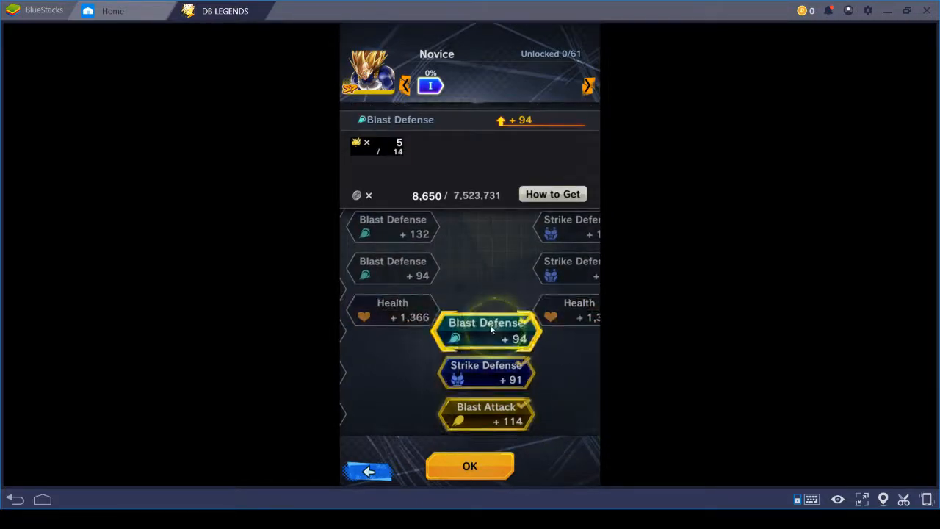
pyautogui.click(392, 310)
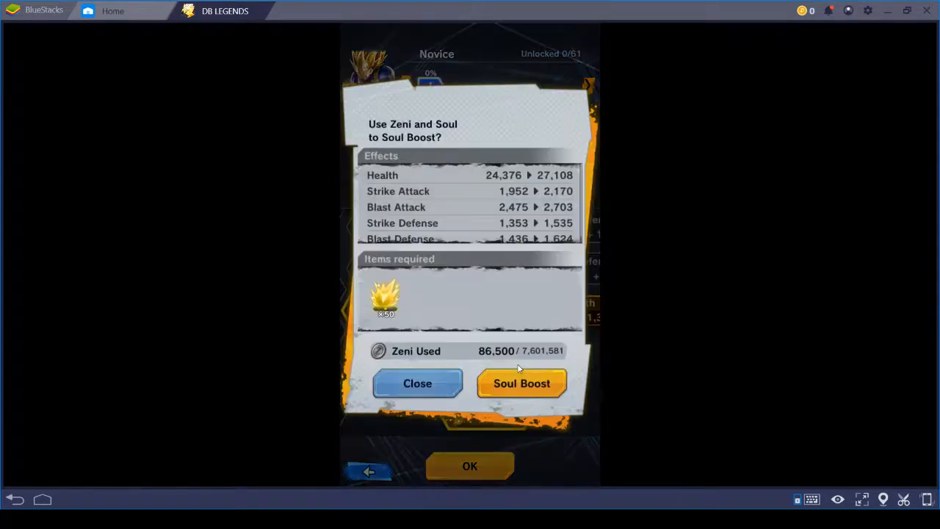
pyautogui.click(521, 382)
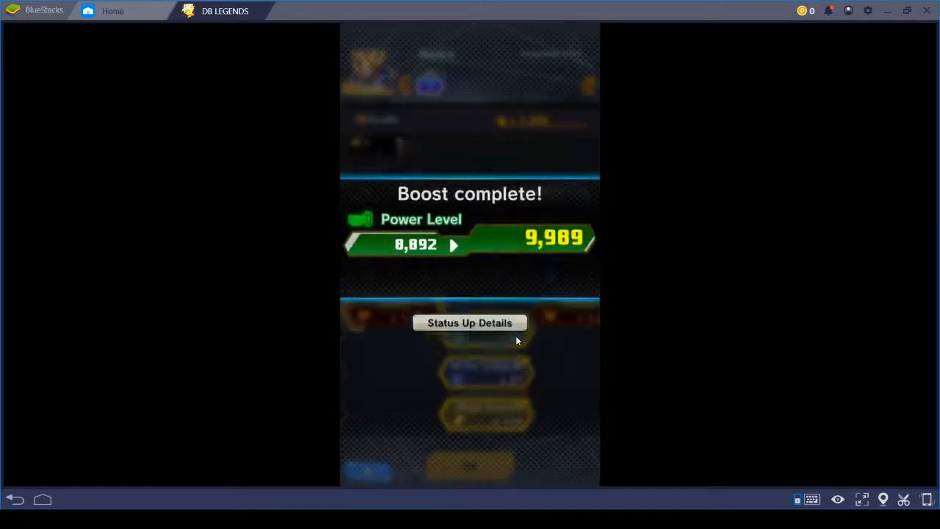
pyautogui.click(470, 323)
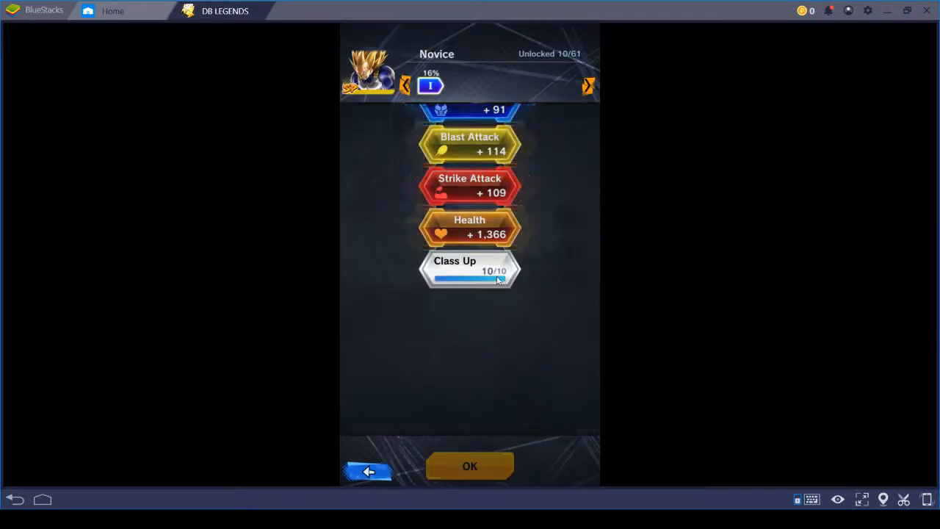
# Check the Class Up 0/10 requirements and return to the Character List.
pyautogui.click(470, 271)
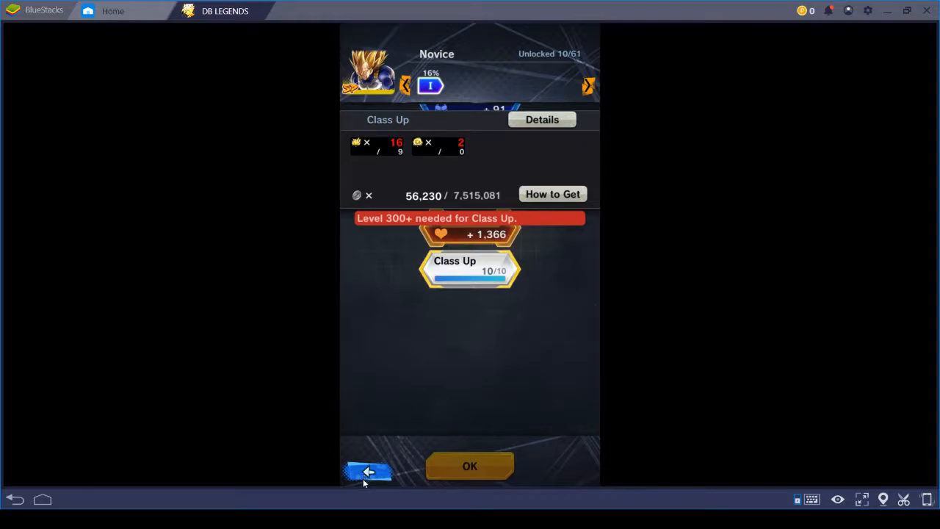
pyautogui.click(470, 466)
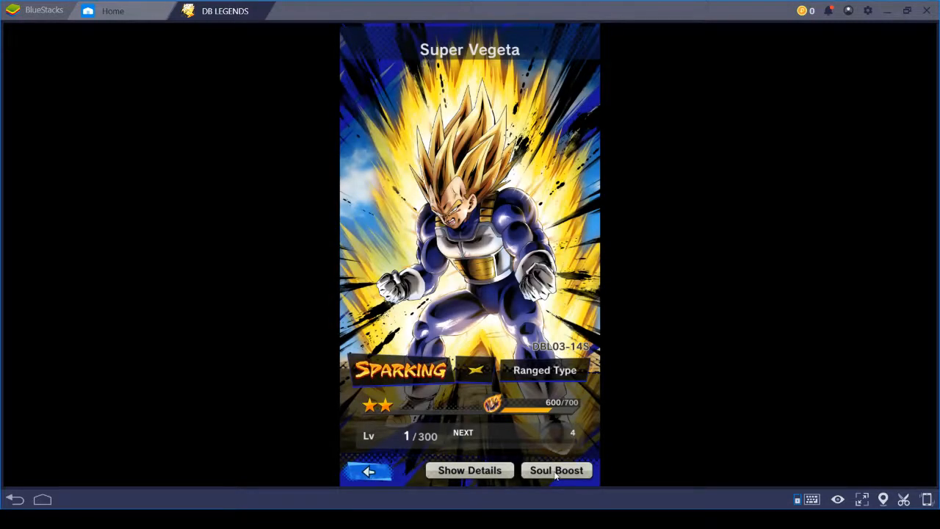
pyautogui.click(369, 470)
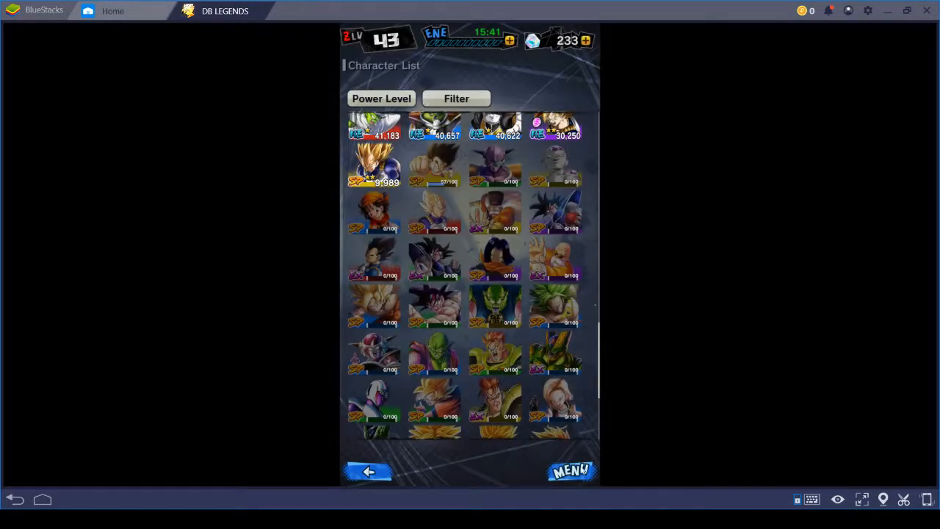
# Reach the Training screen via MENU > Train, browsing the Plains slot among the available areas.
pyautogui.click(571, 470)
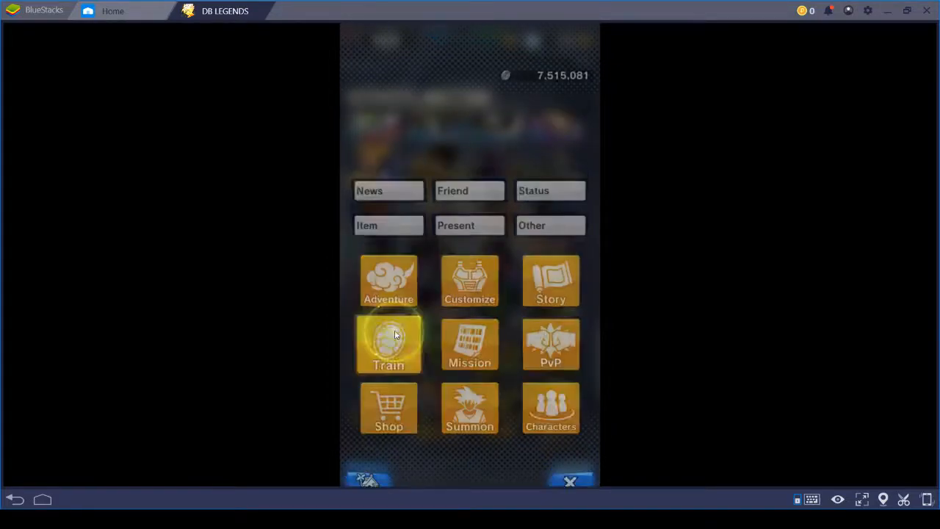
pyautogui.click(387, 345)
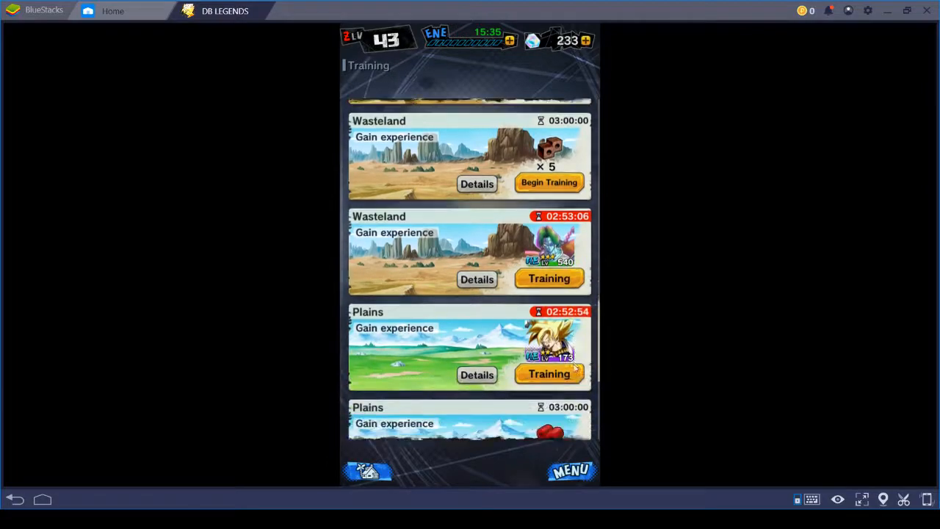
pyautogui.click(549, 373)
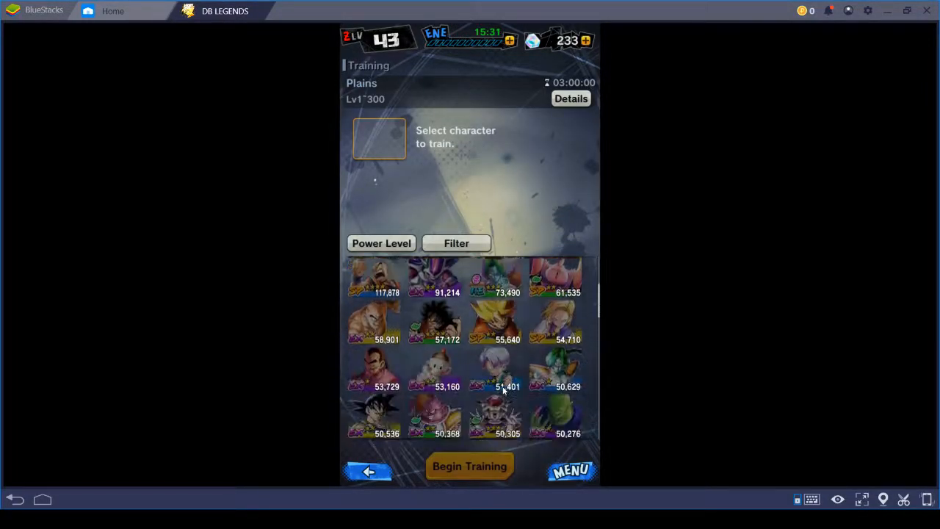
pyautogui.scroll(-3)
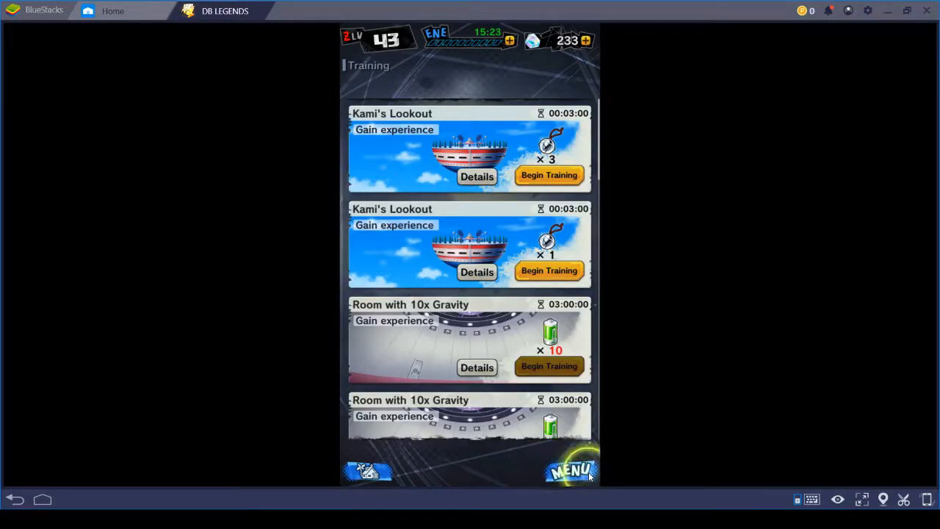
pyautogui.click(571, 470)
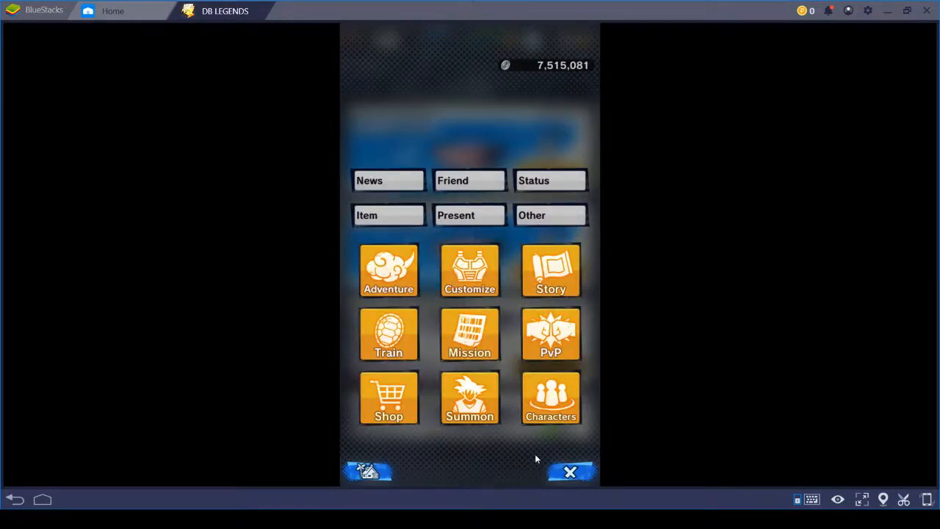
pyautogui.click(388, 334)
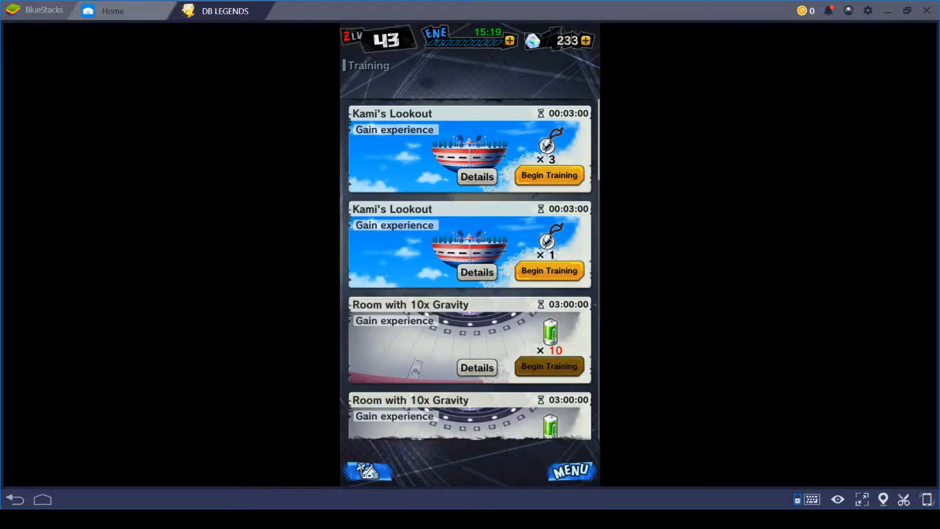